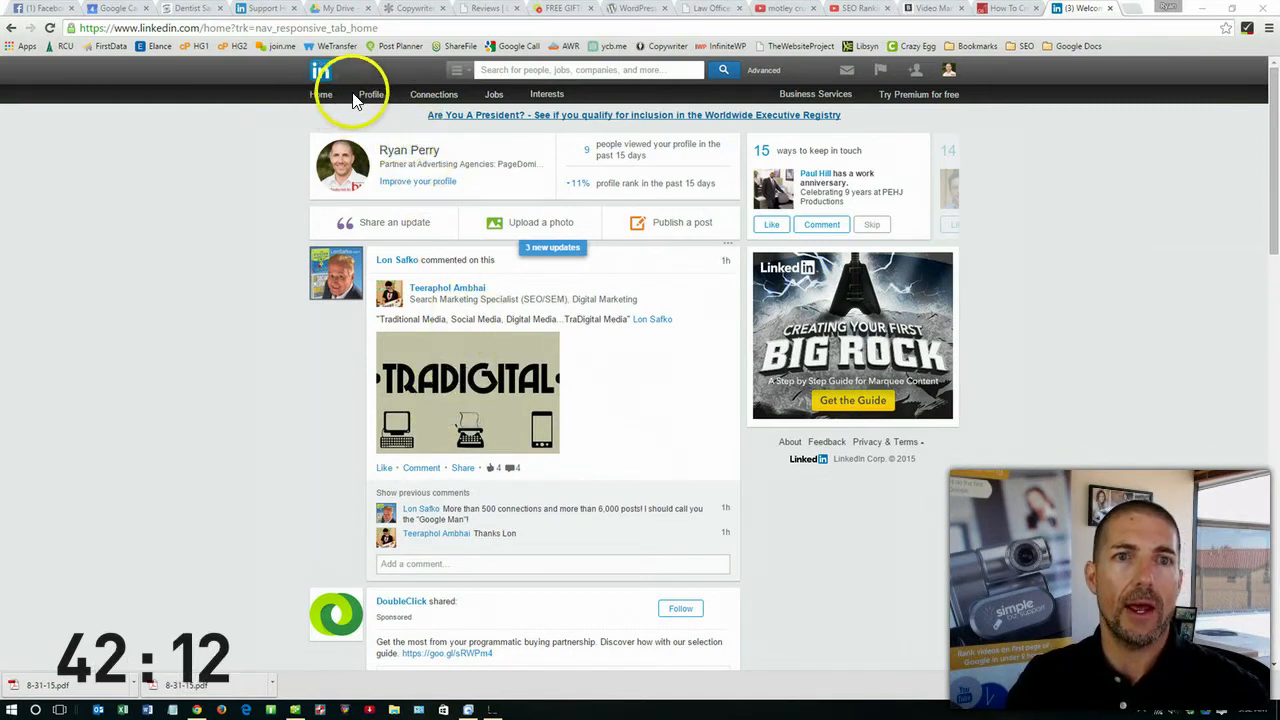
Step: Go to the Edit Profile page from the Profile menu in the top navigation
{"action": "left_click", "coordinate": [372, 94]}
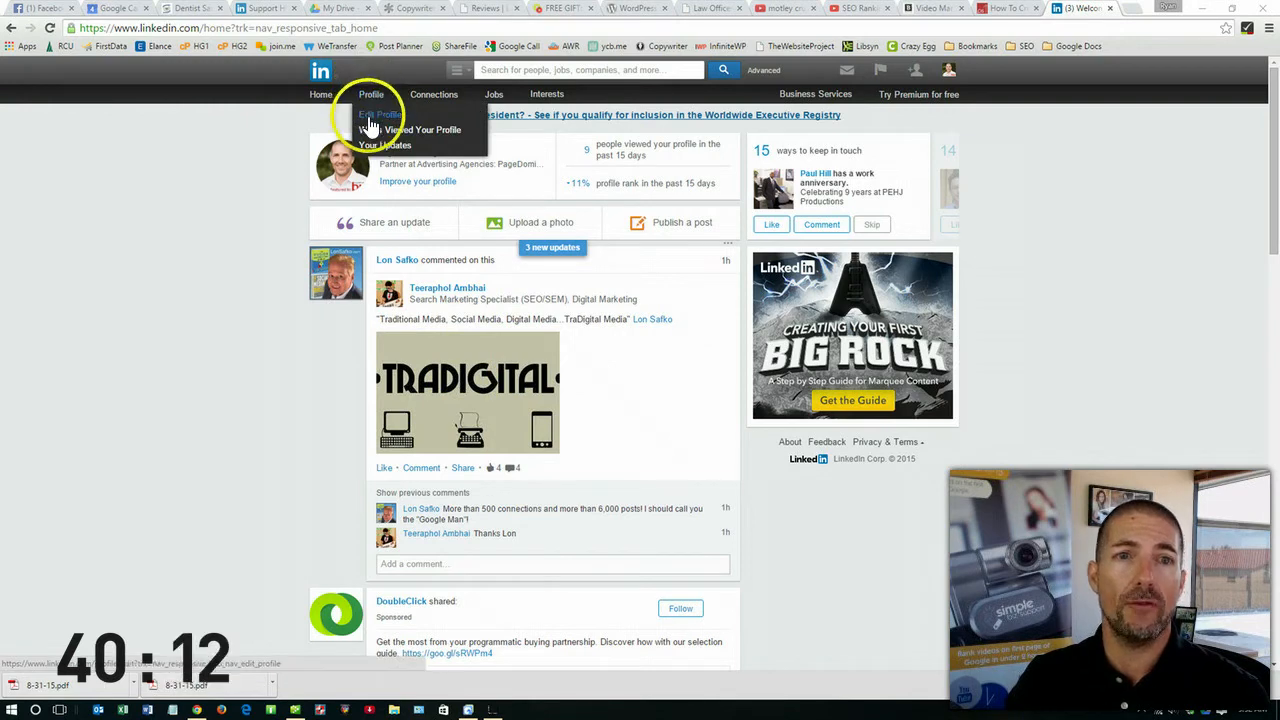
{"action": "left_click", "coordinate": [380, 112]}
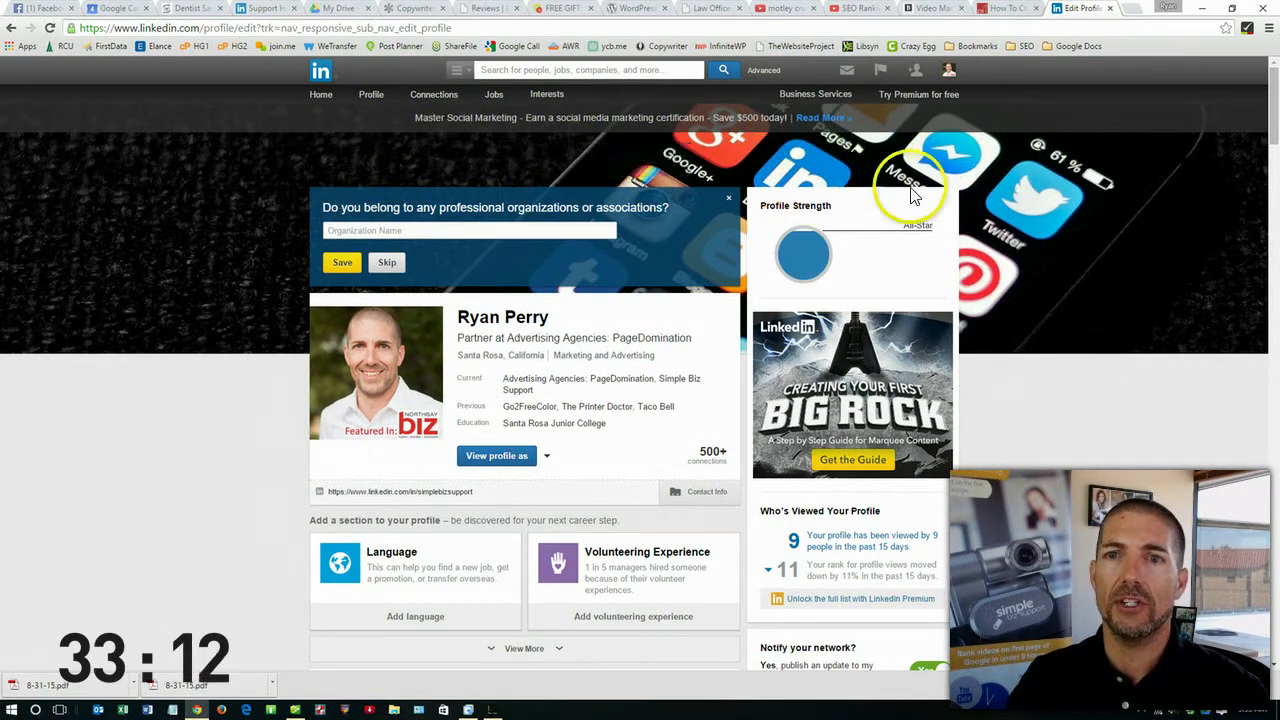
{"action": "mouse_move", "coordinate": [624, 164]}
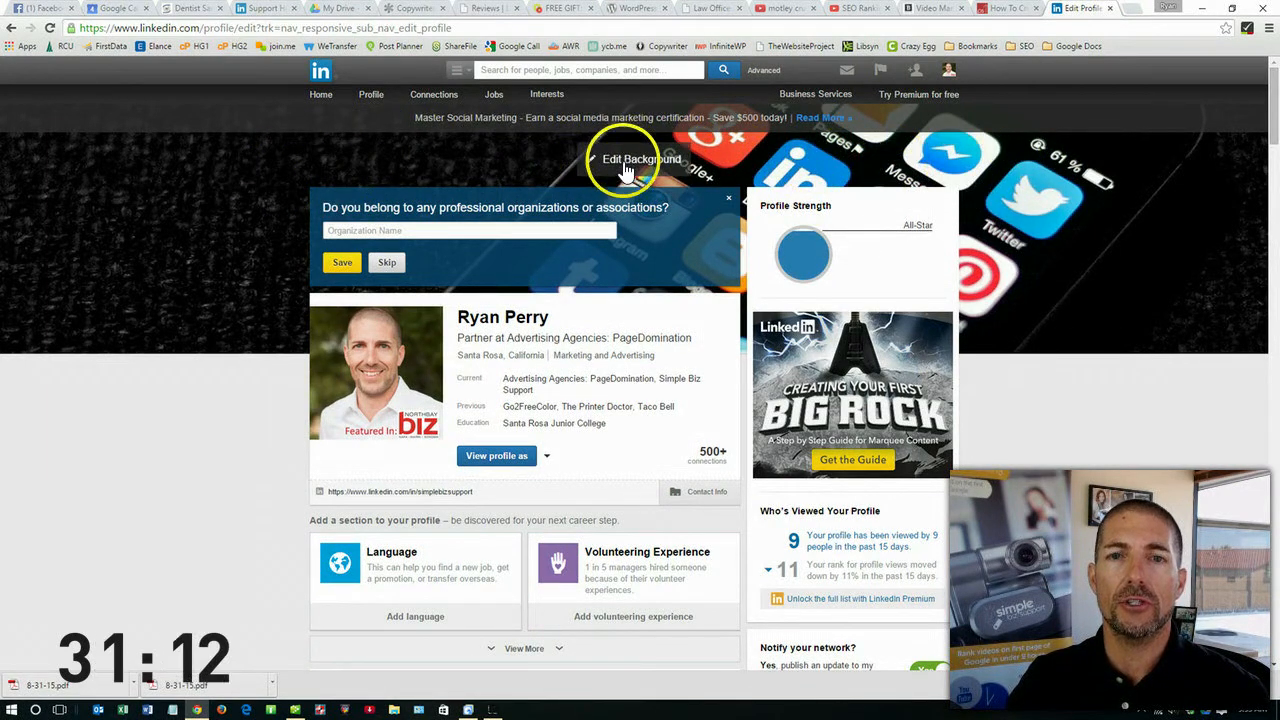
Step: Put the background banner into editing mode, revealing Save, Change Image and Remove Image
{"action": "left_click", "coordinate": [640, 160]}
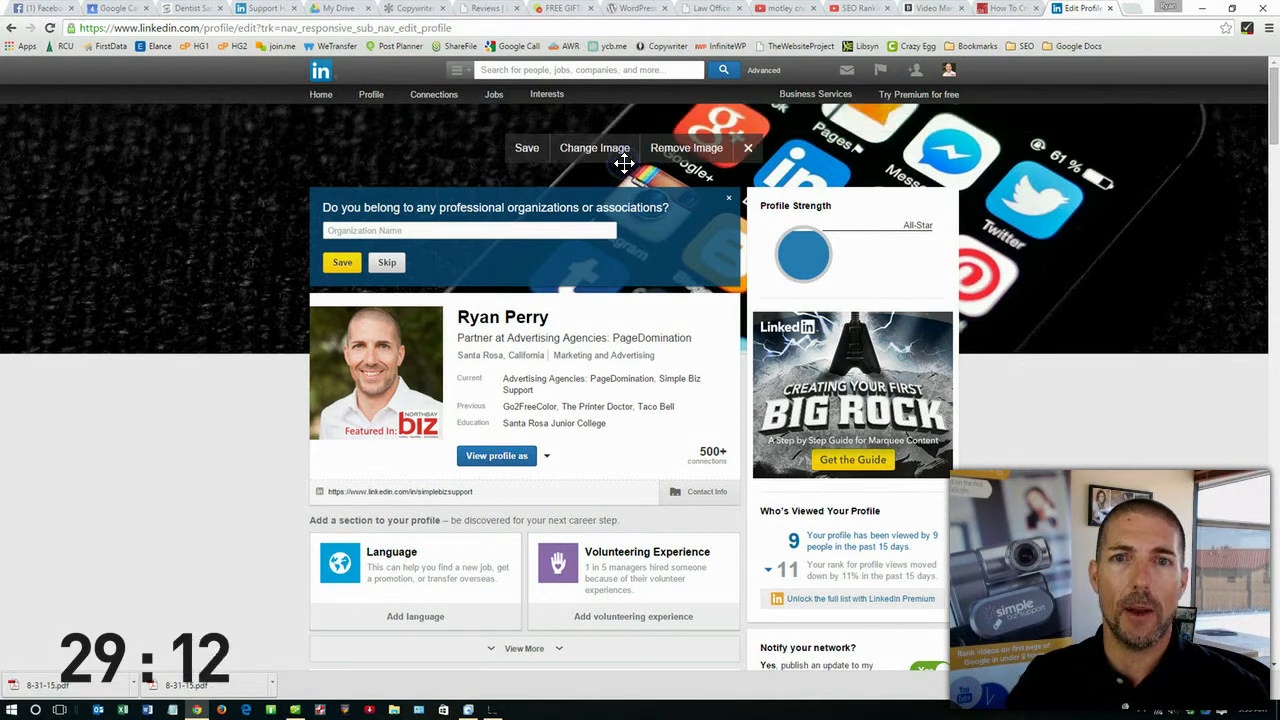